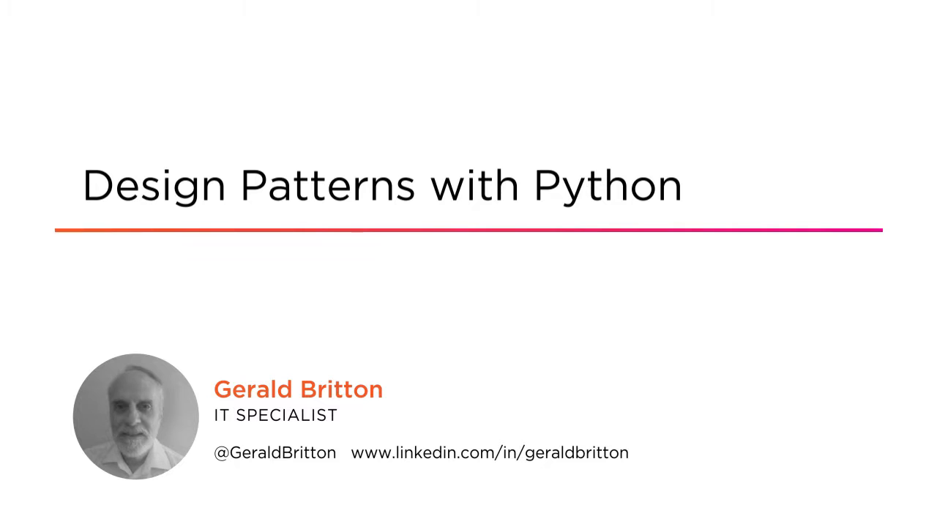
{"action": "key", "text": "Right"}
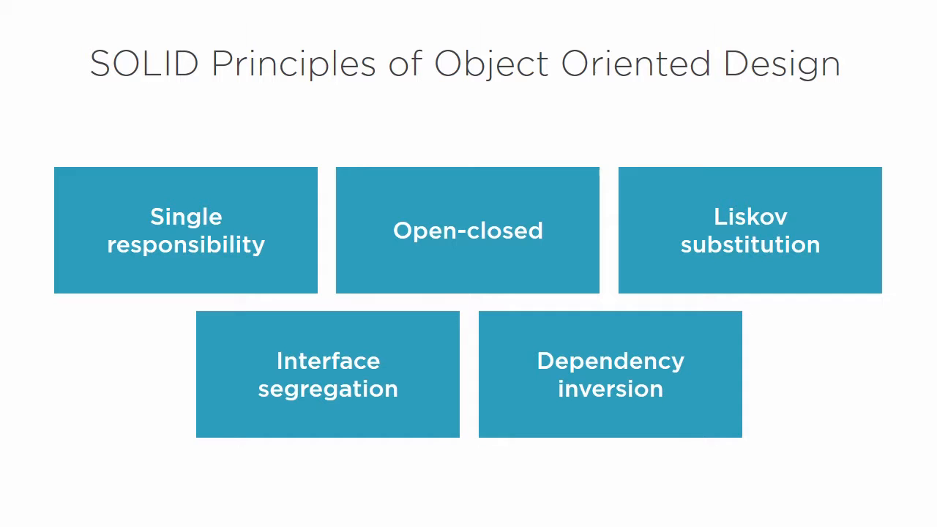